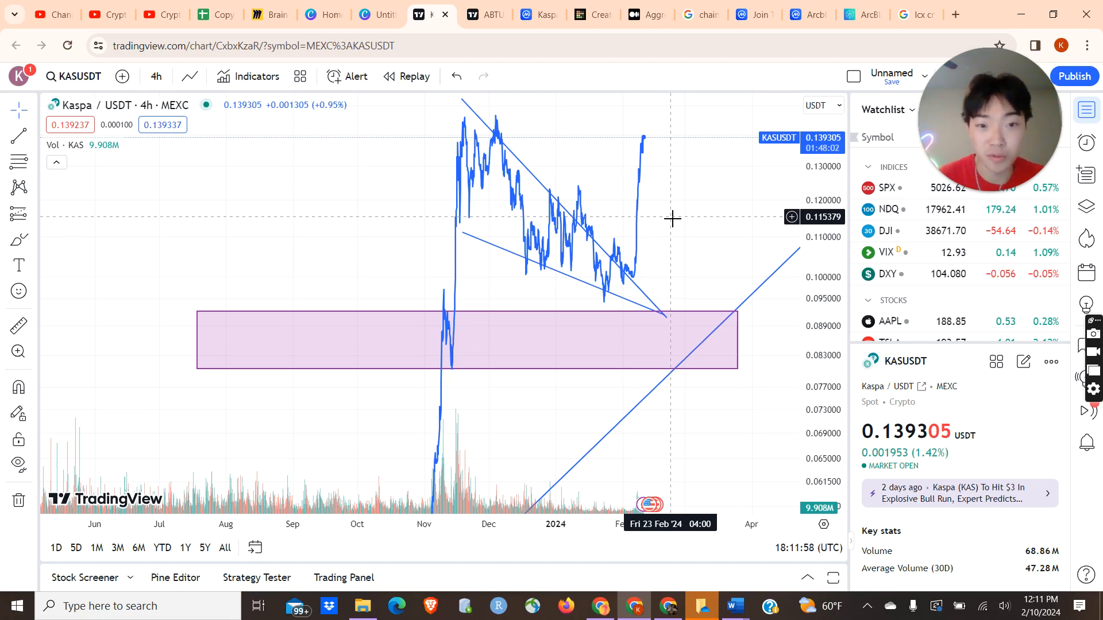
mouse_move(640, 274)
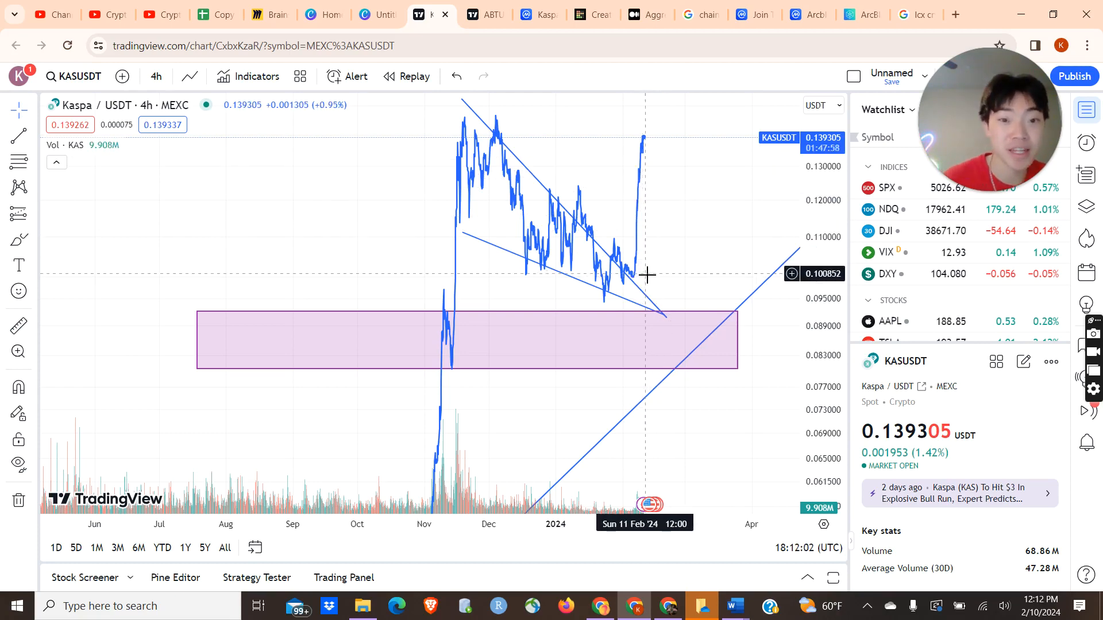
mouse_move(641, 156)
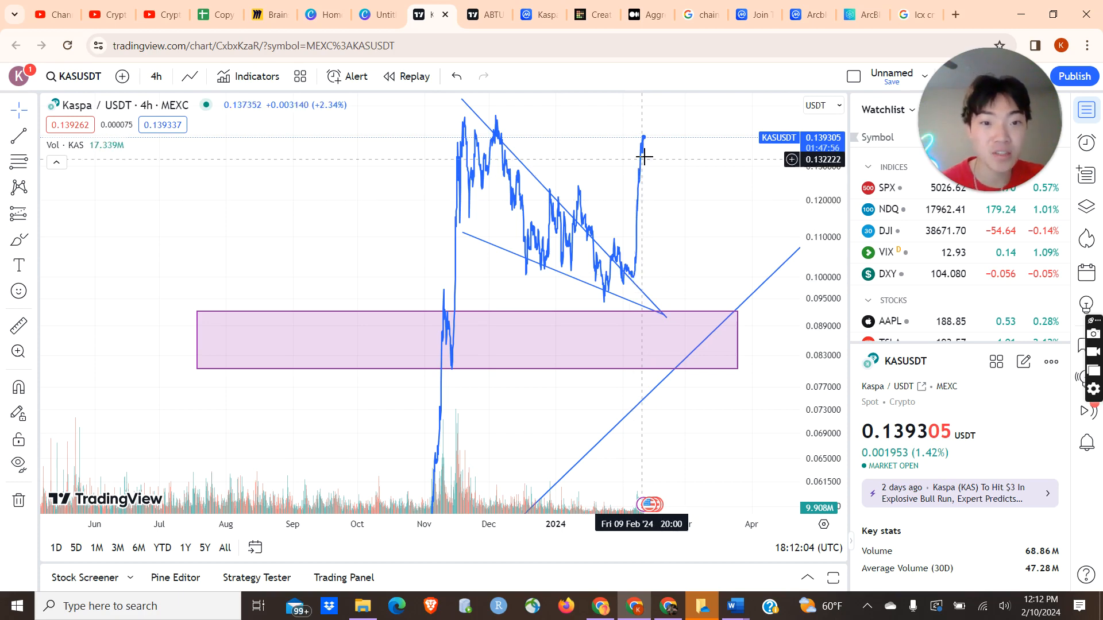
mouse_move(645, 144)
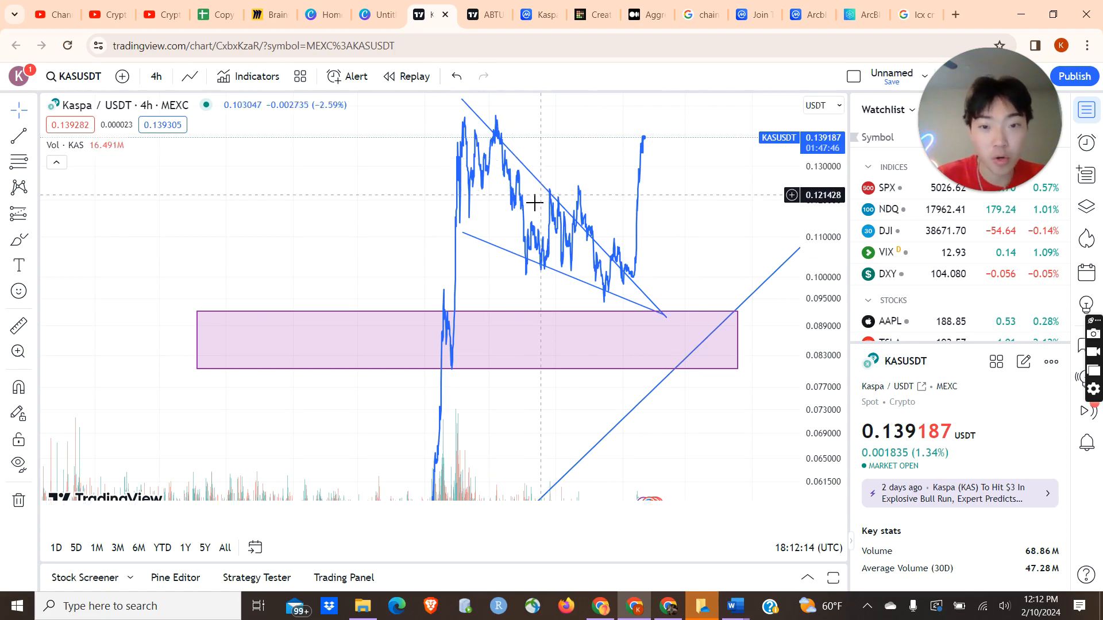
mouse_move(457, 258)
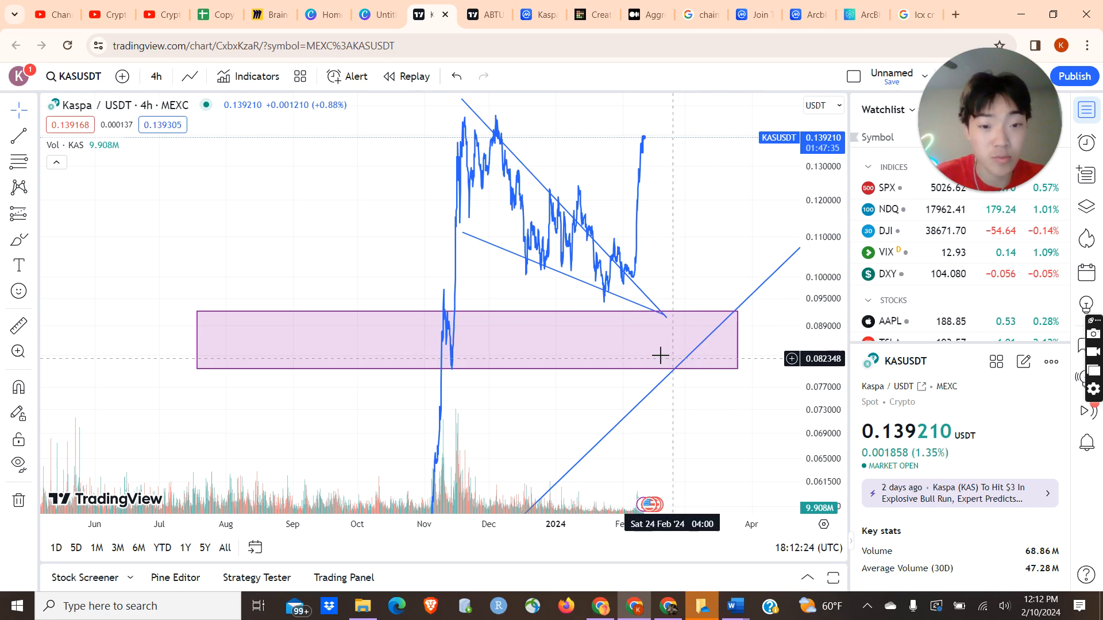
mouse_move(638, 289)
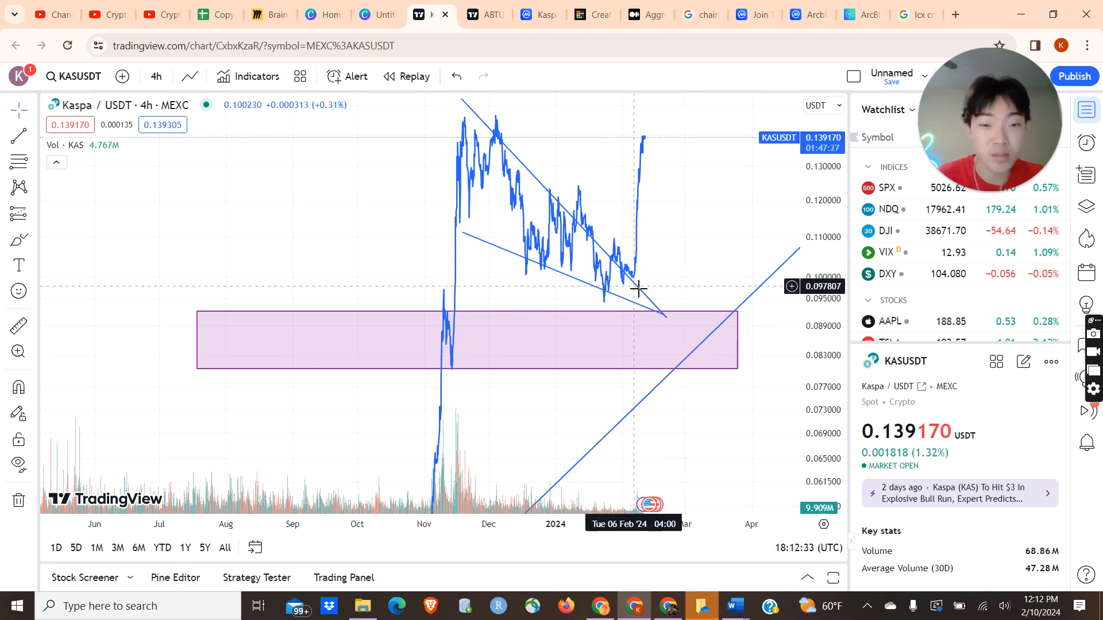
mouse_move(633, 242)
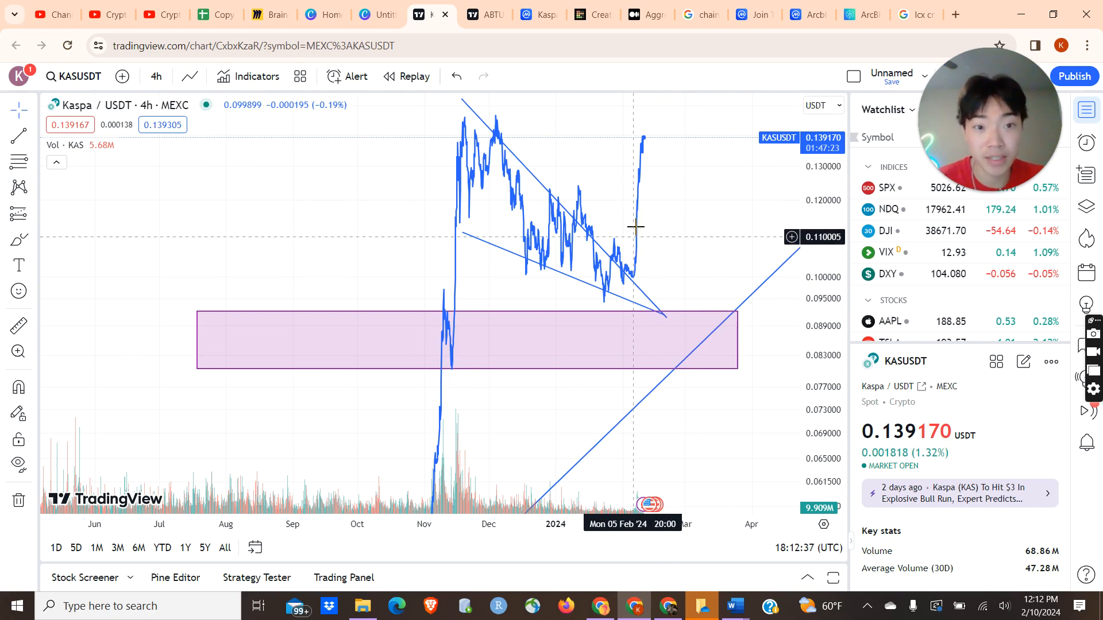
mouse_move(646, 128)
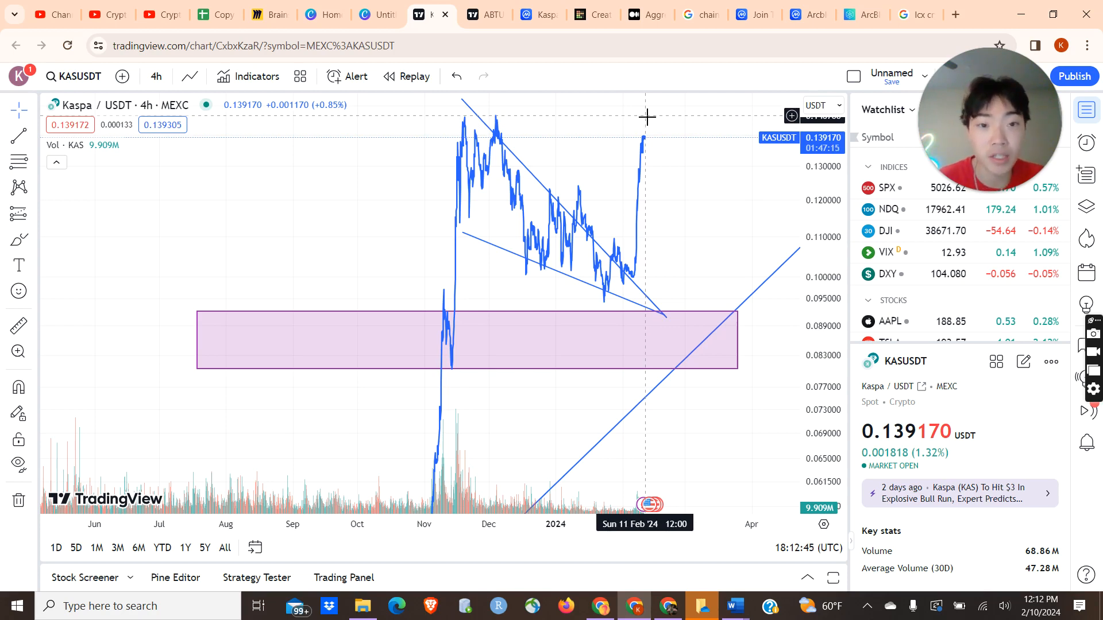
mouse_move(650, 112)
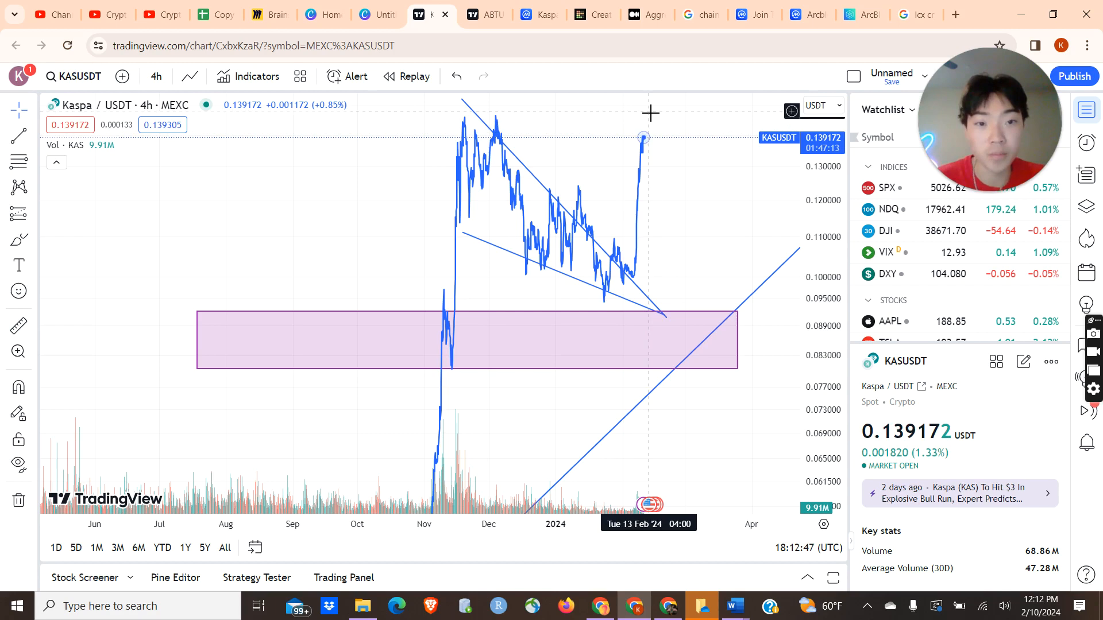
mouse_move(632, 151)
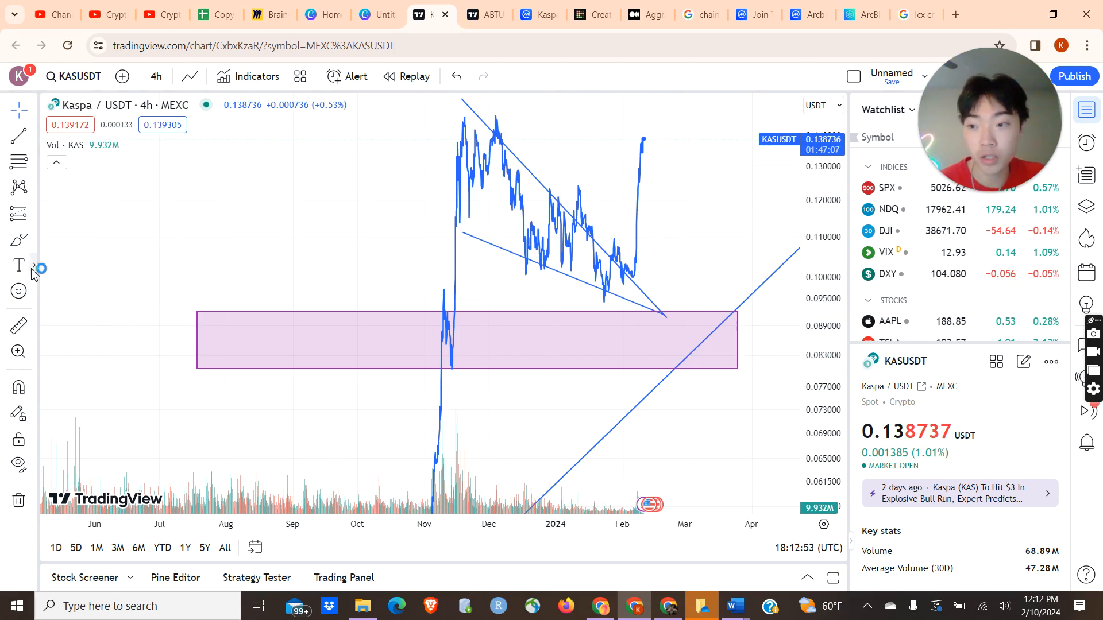
Draw a purple zone box over the wedge, extend it past the latest candles, and nudge it lower.
left_click(19, 240)
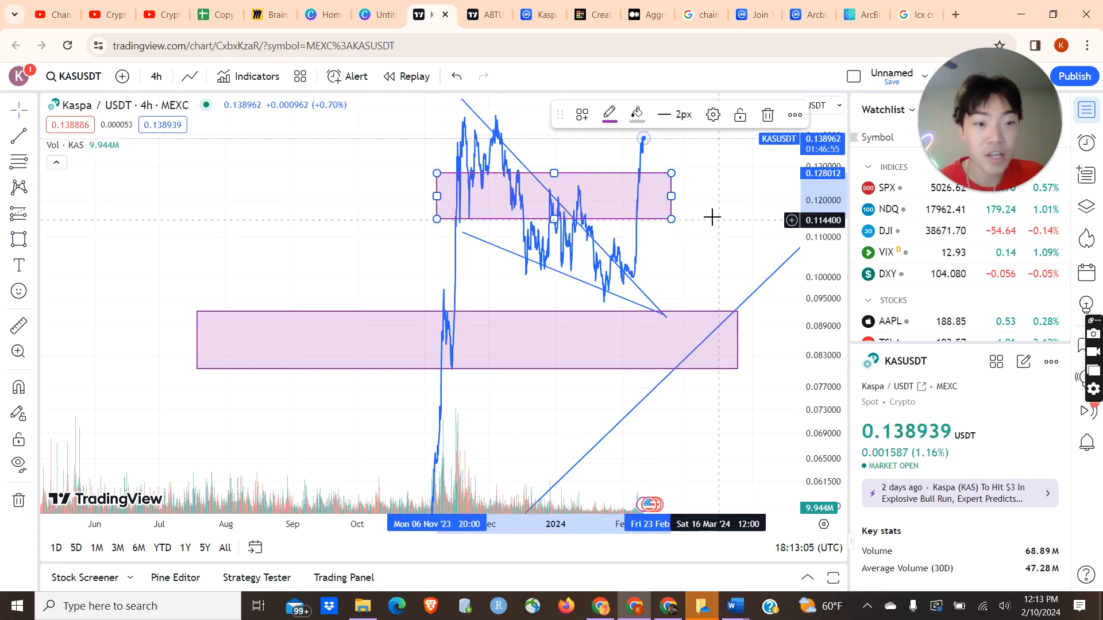
mouse_move(682, 176)
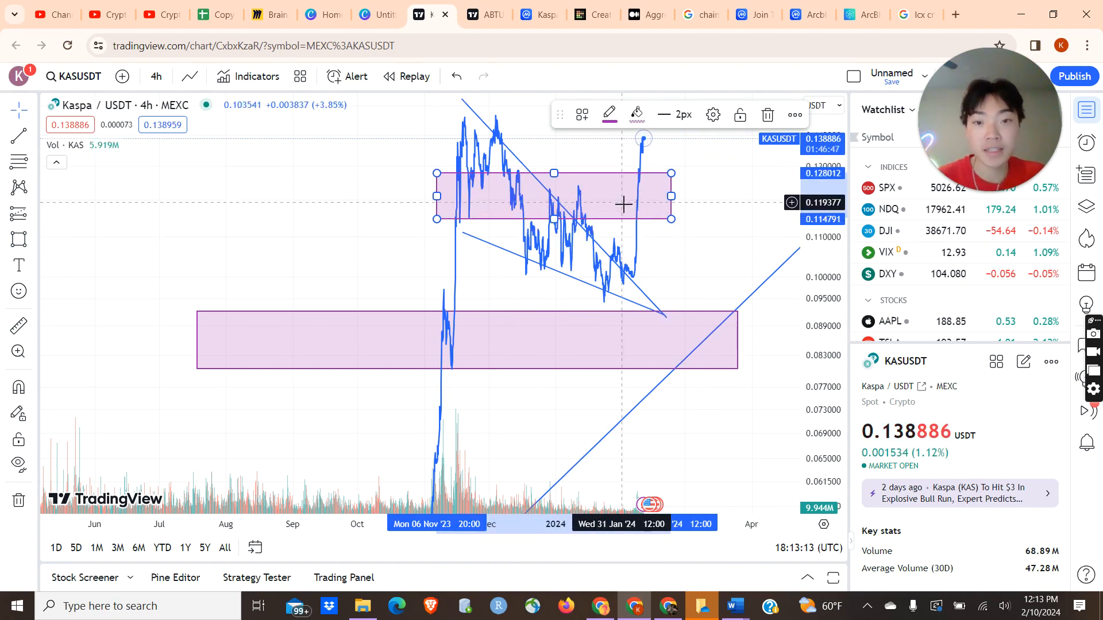
left_click_drag(671, 196, 698, 197)
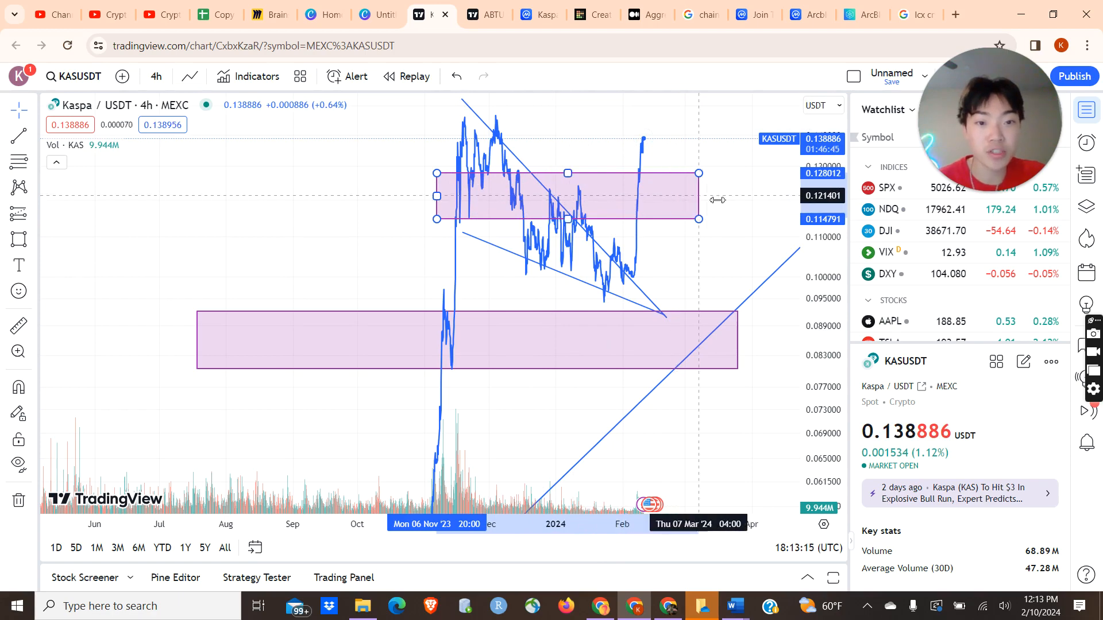
left_click_drag(700, 200, 792, 199)
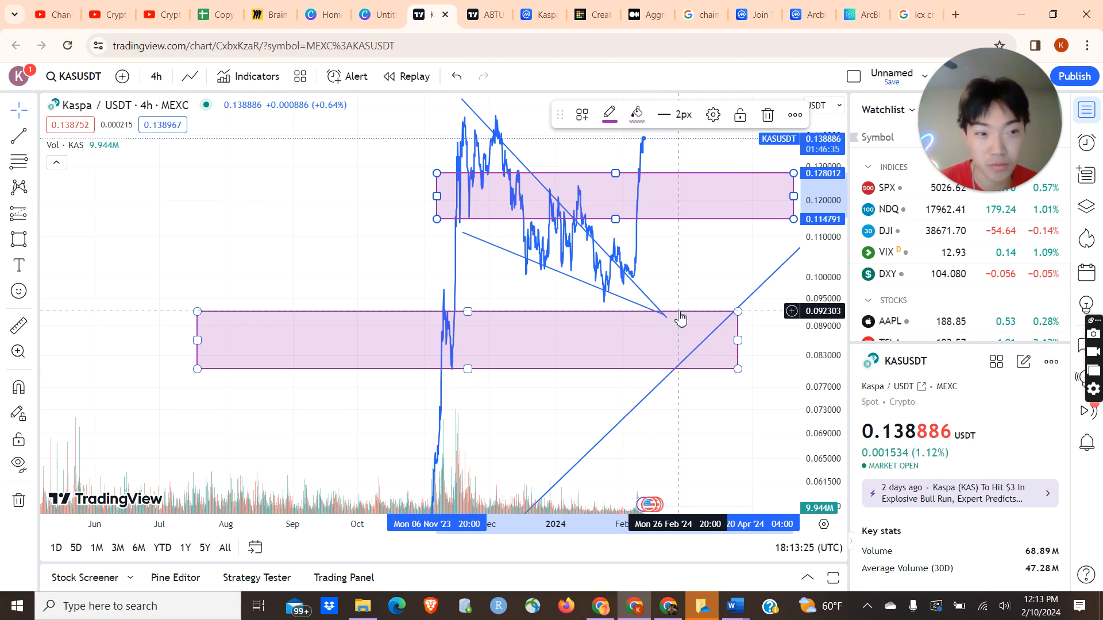
left_click_drag(679, 316, 632, 355)
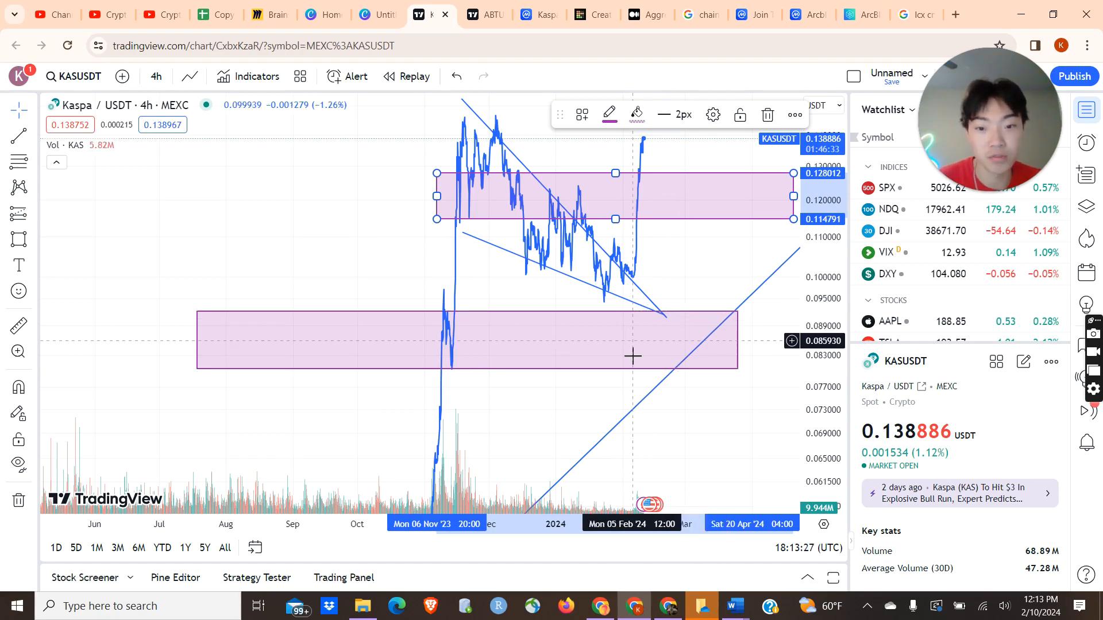
mouse_move(651, 231)
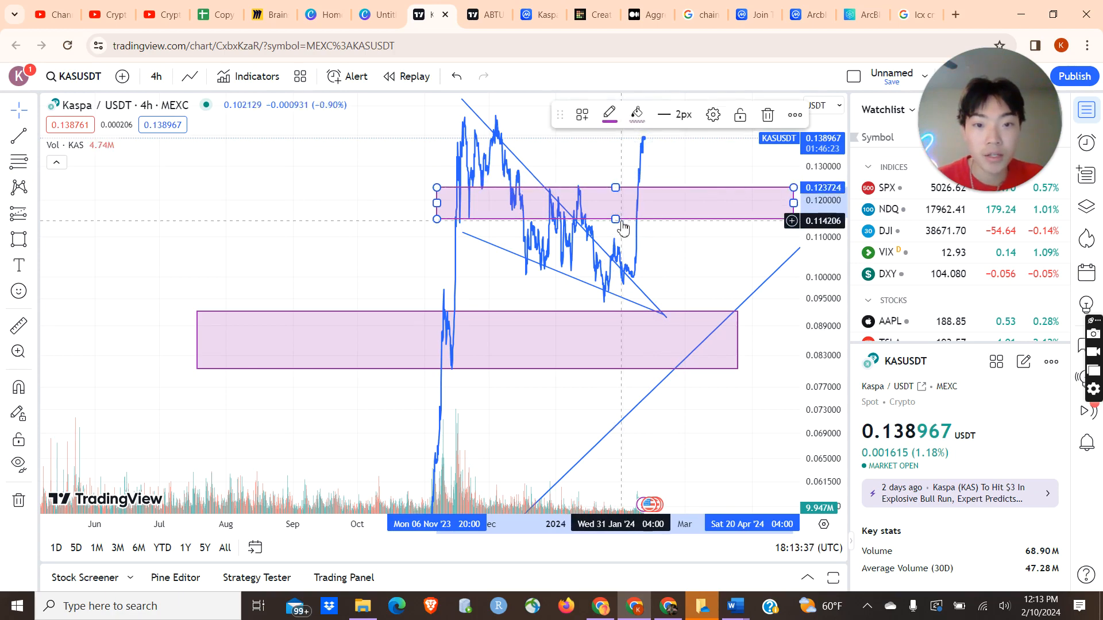
left_click_drag(614, 219, 614, 232)
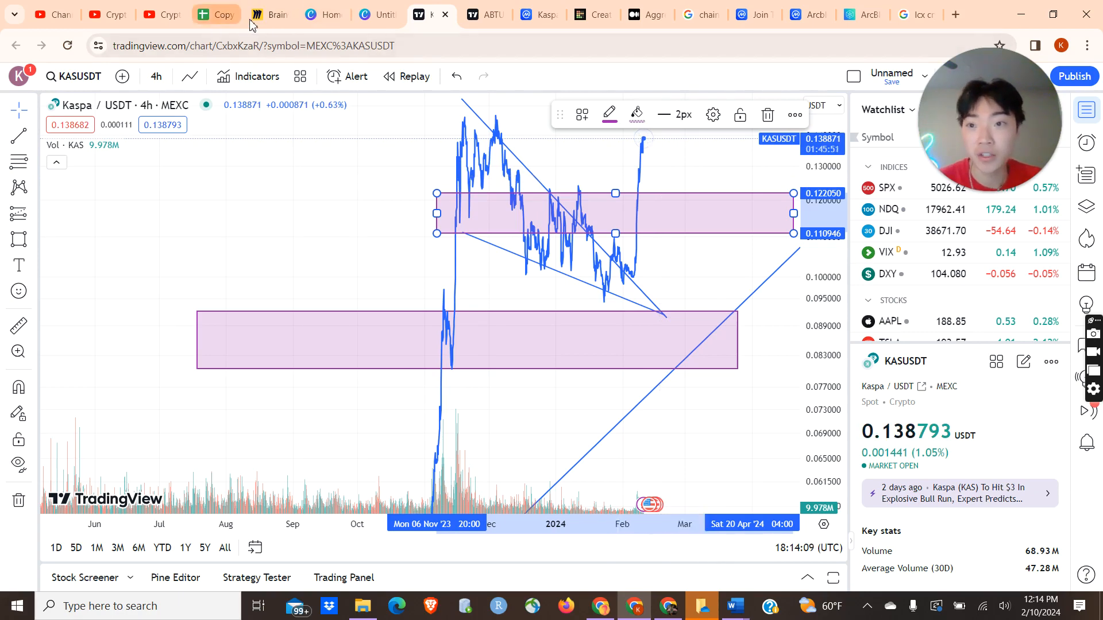
Switch to the Miro brainstorming board's browser tab.
left_click(270, 14)
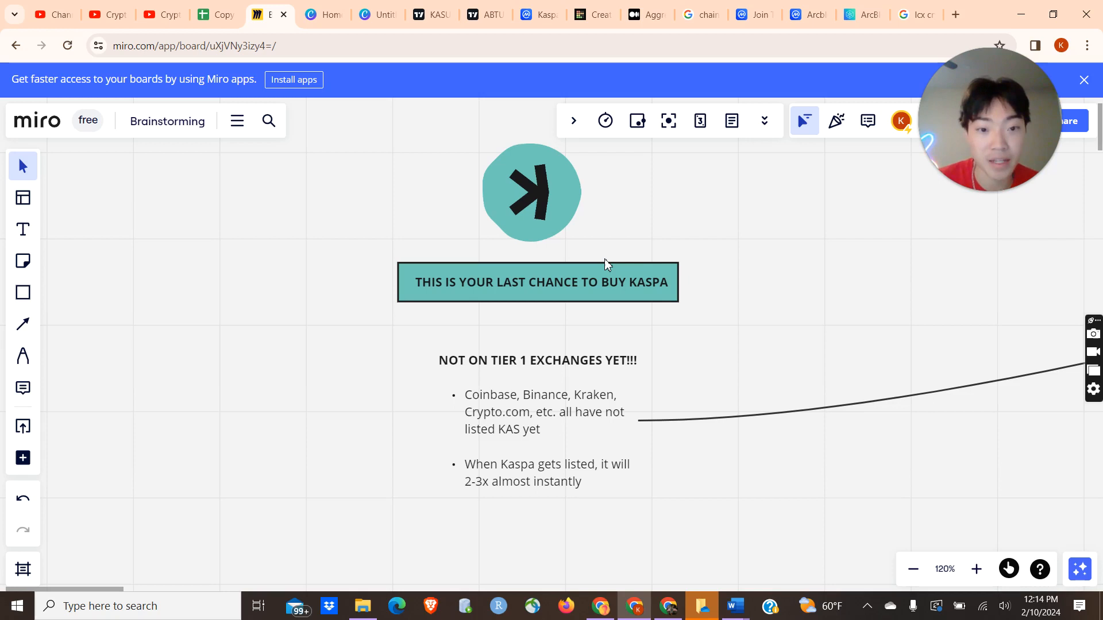
mouse_move(614, 320)
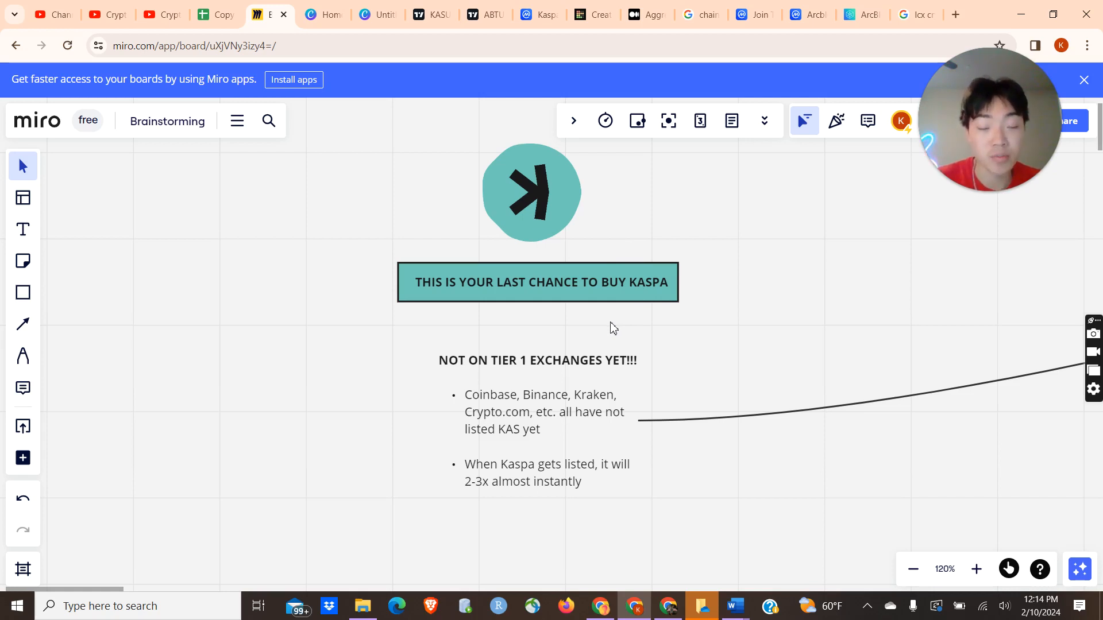
mouse_move(622, 333)
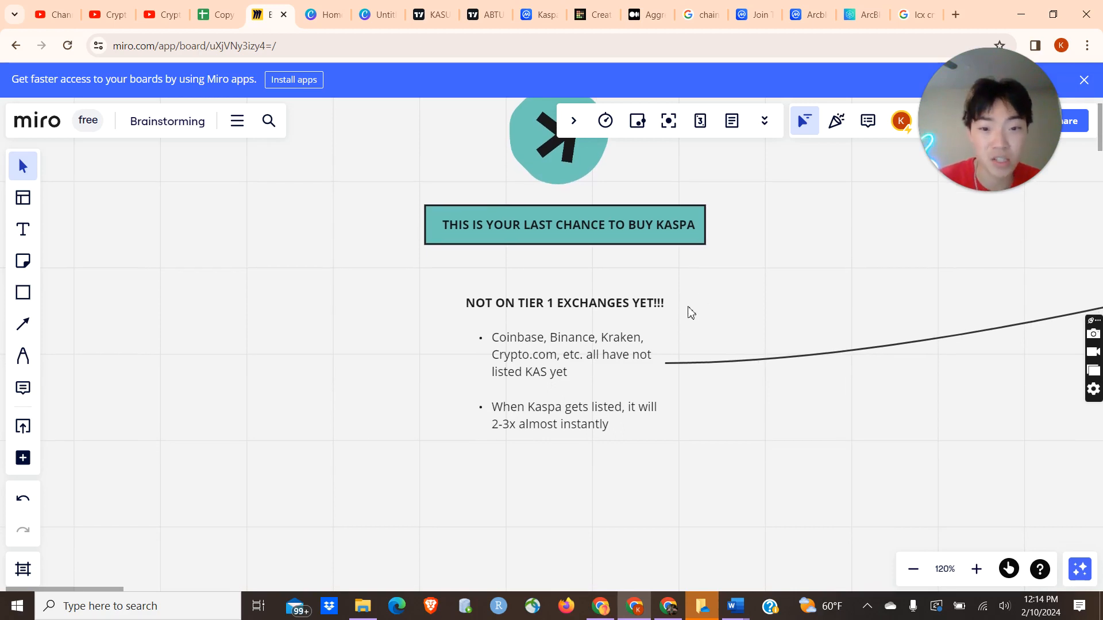
mouse_move(676, 332)
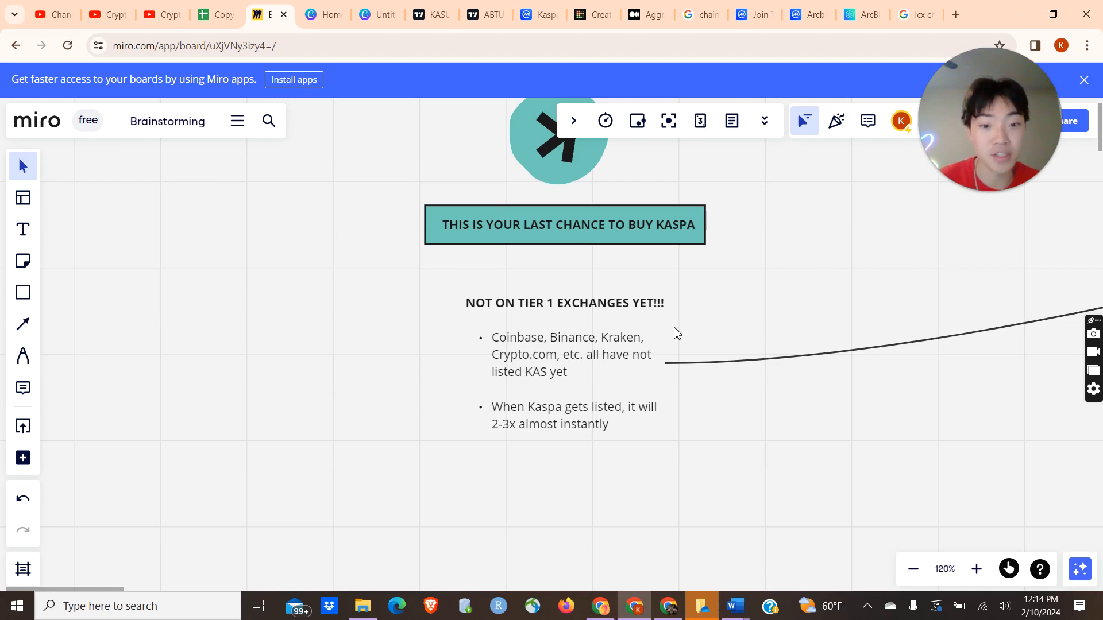
mouse_move(725, 323)
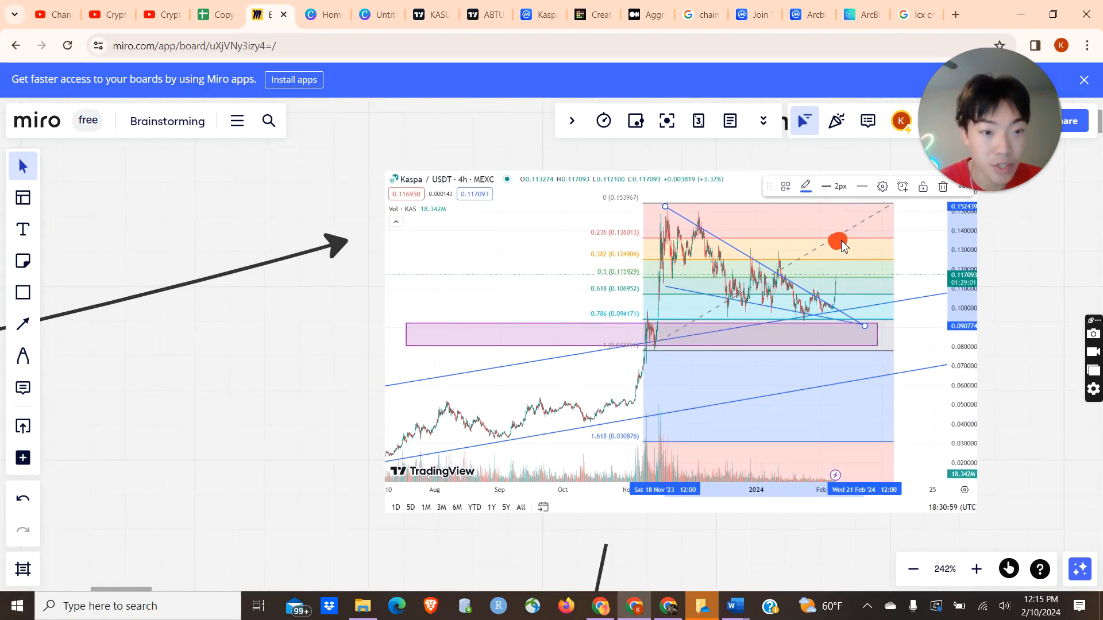
mouse_move(273, 430)
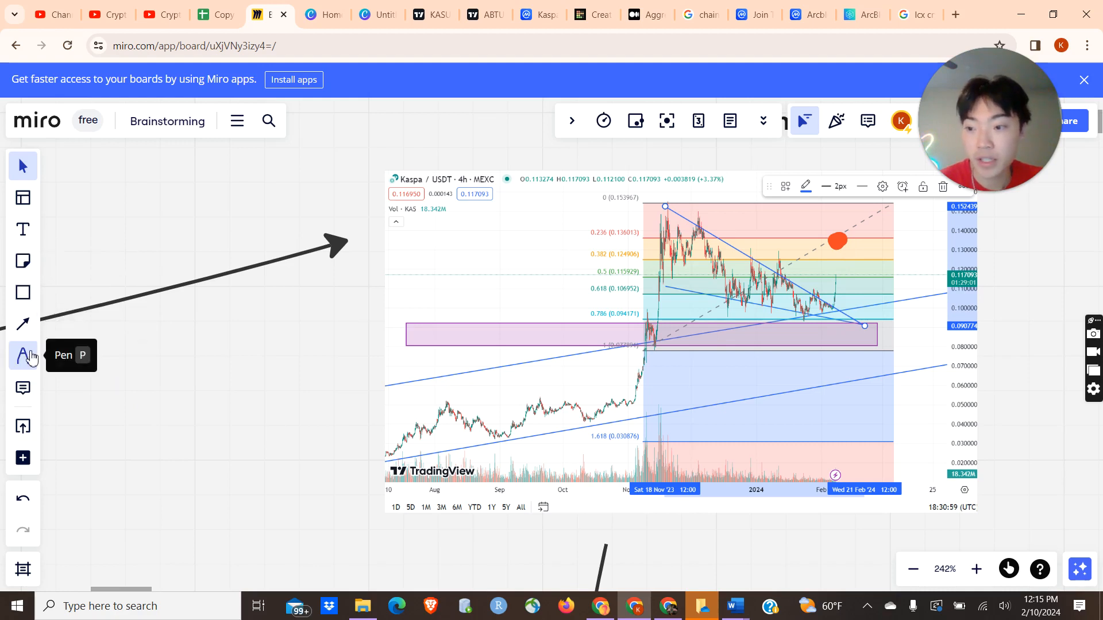
Select the Pen tool for freehand drawing on the board.
left_click(22, 355)
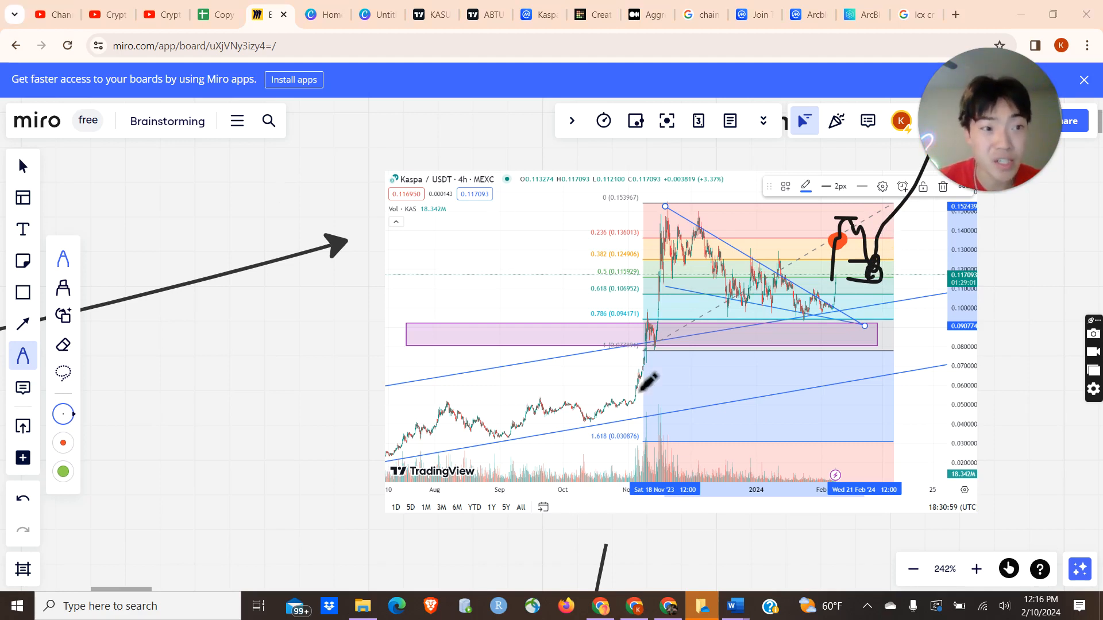
mouse_move(664, 376)
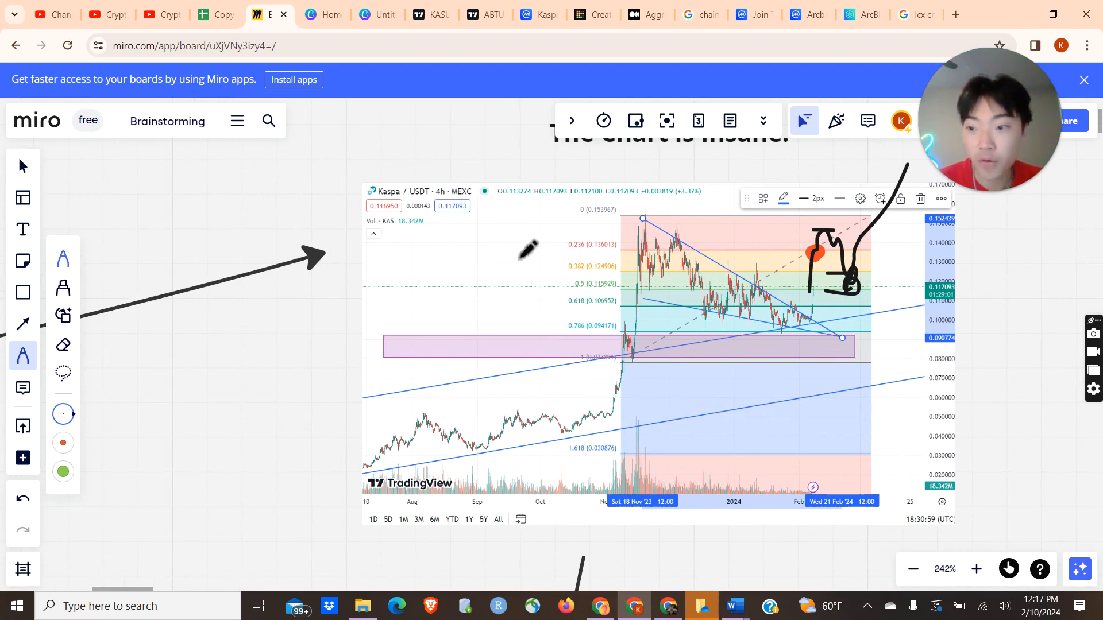
Pen-mark the consolidation range's top and bottom and underline the earlier uptrend.
left_click_drag(626, 218, 799, 220)
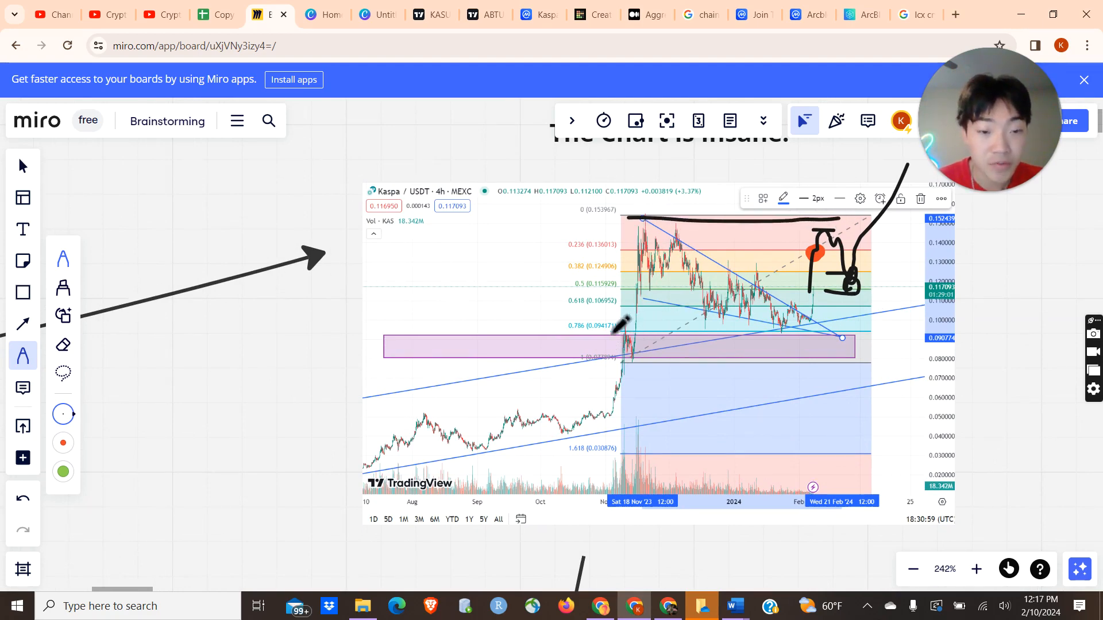
left_click_drag(612, 325, 851, 326)
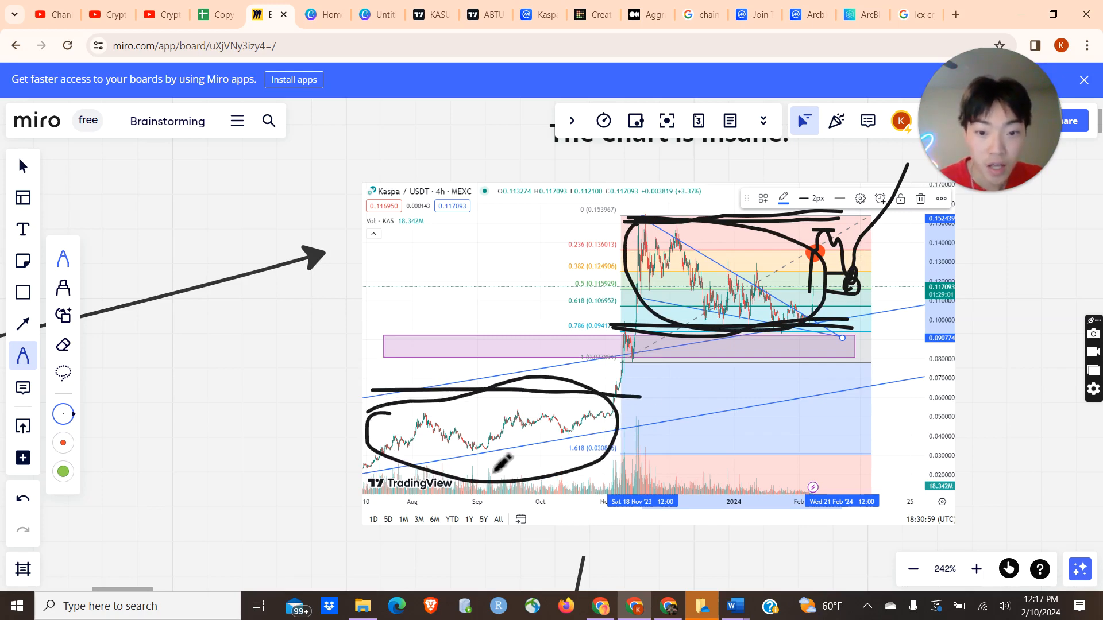
left_click_drag(363, 470, 633, 470)
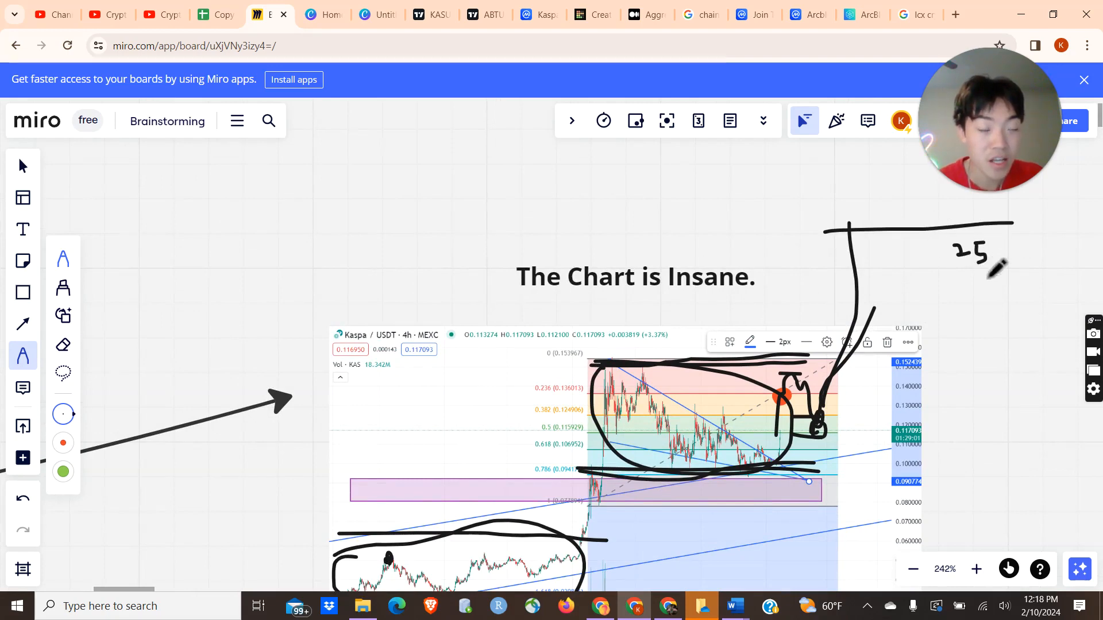
mouse_move(851, 471)
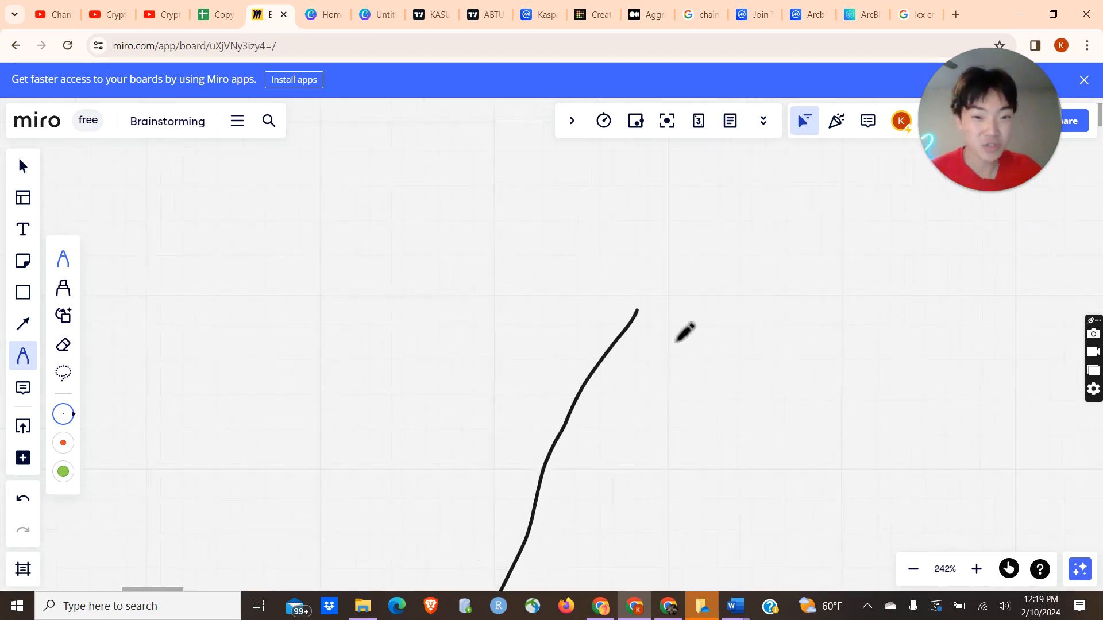
Write the value 1.00 at the peak of the sketched price path.
left_click_drag(658, 320, 702, 327)
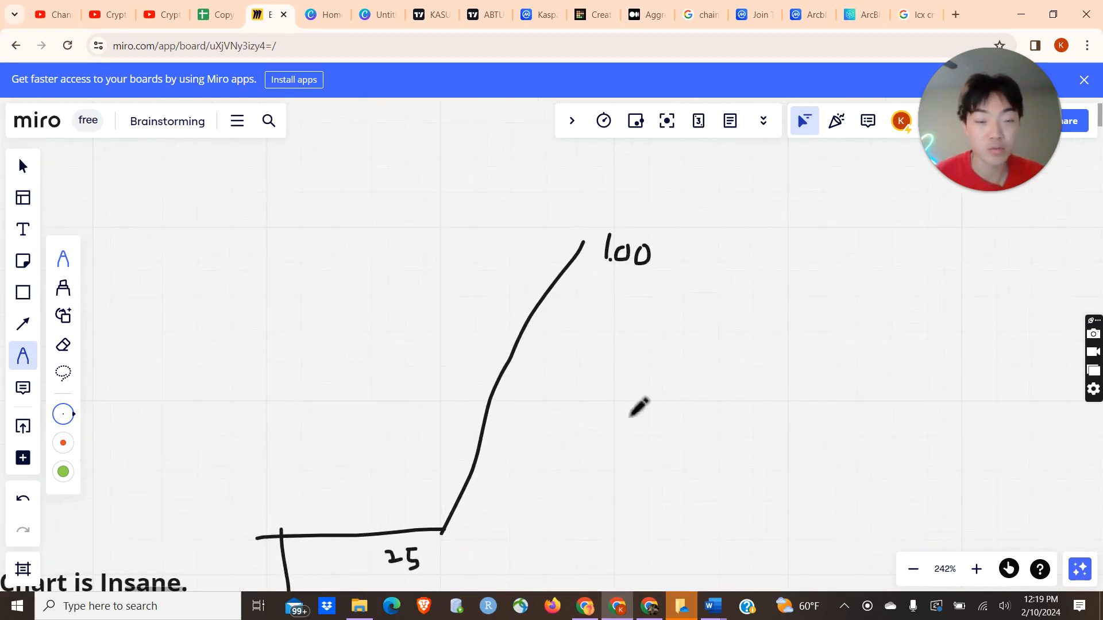
mouse_move(625, 401)
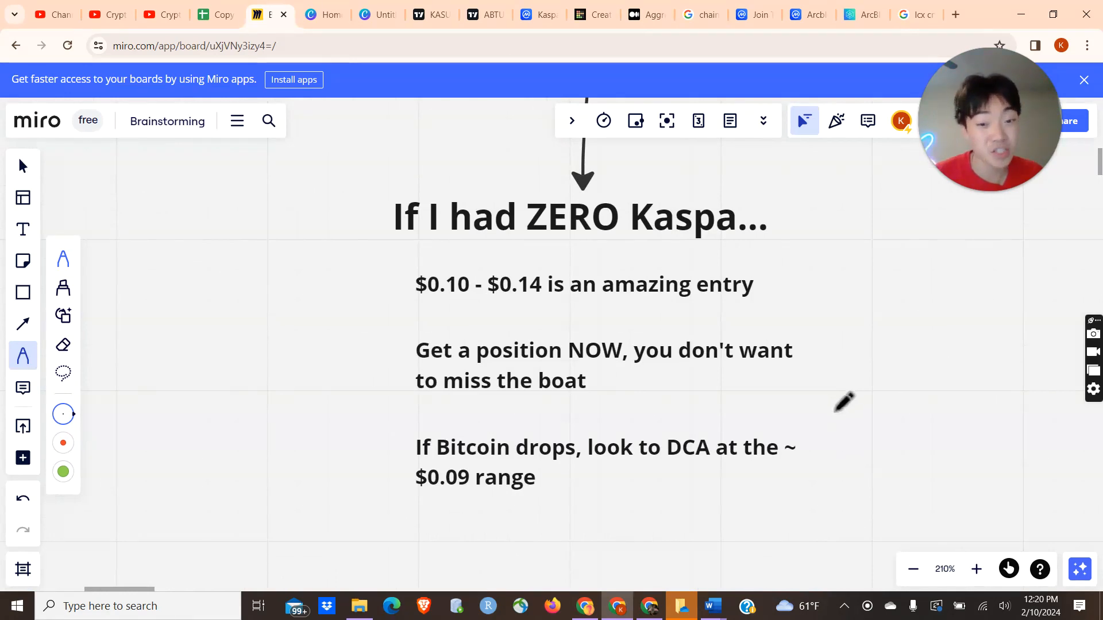
Scroll down the board to the 'If I had ZERO Kaspa' notes.
scroll("down", 3)
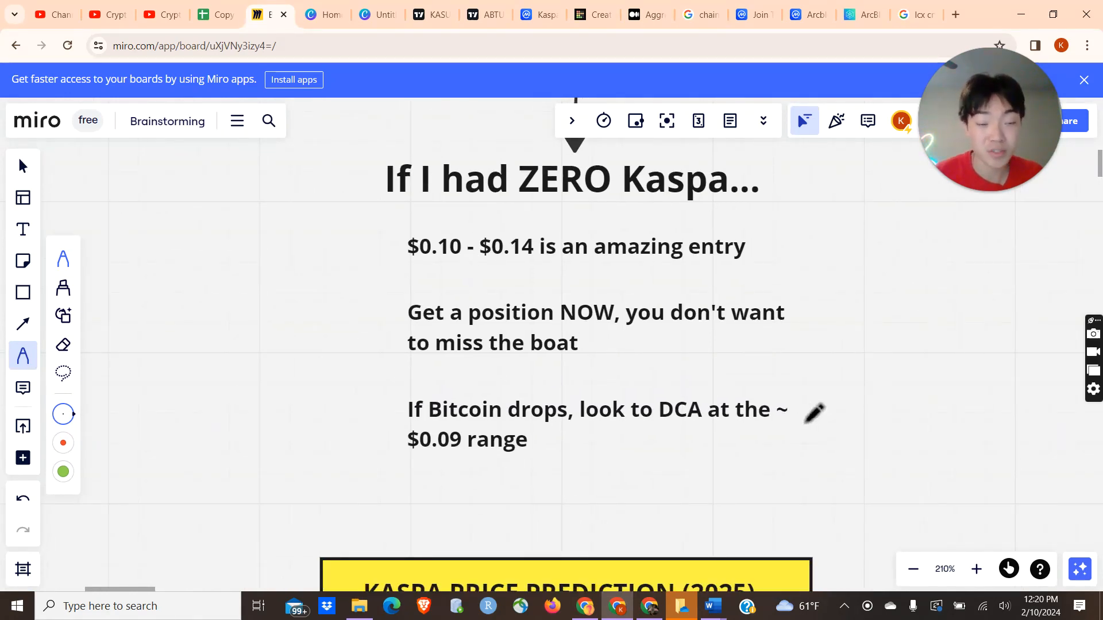
scroll("down", 3)
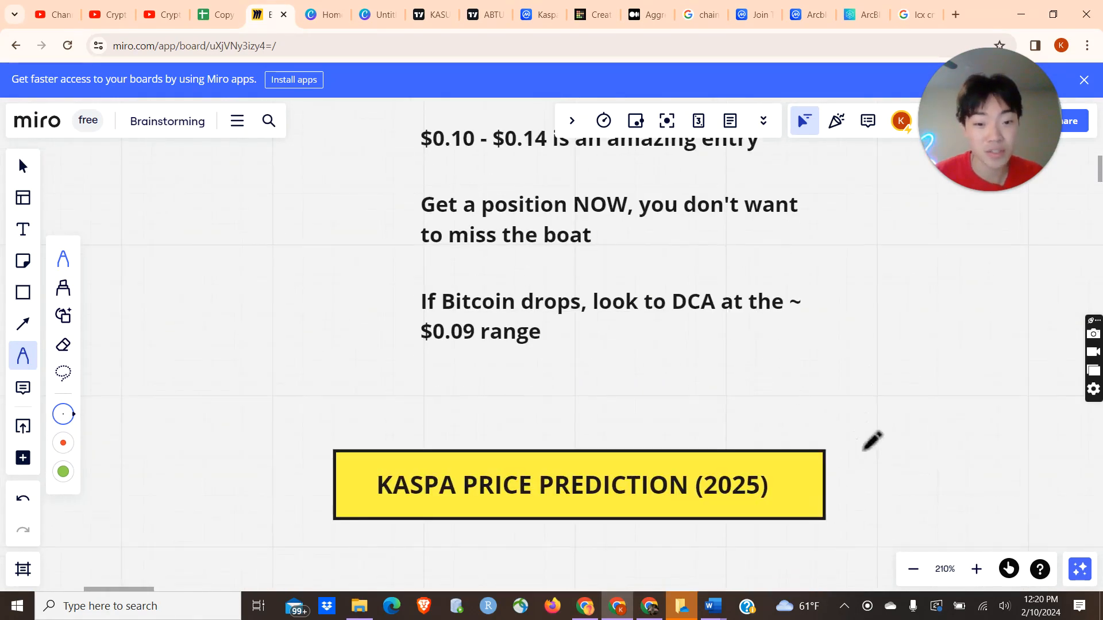
scroll("down", 3)
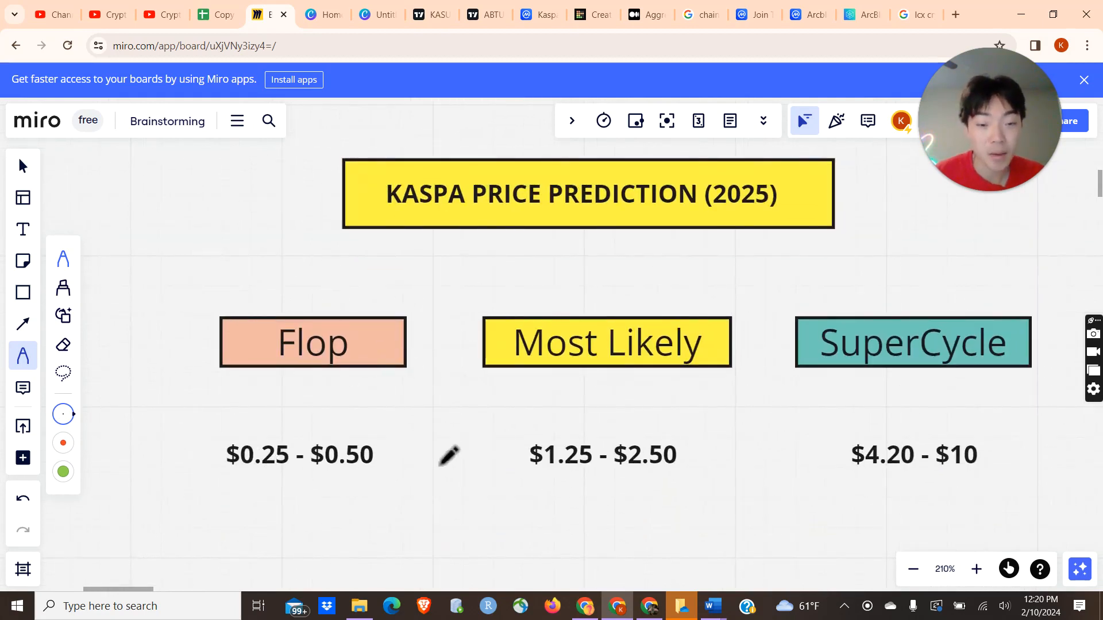
mouse_move(549, 471)
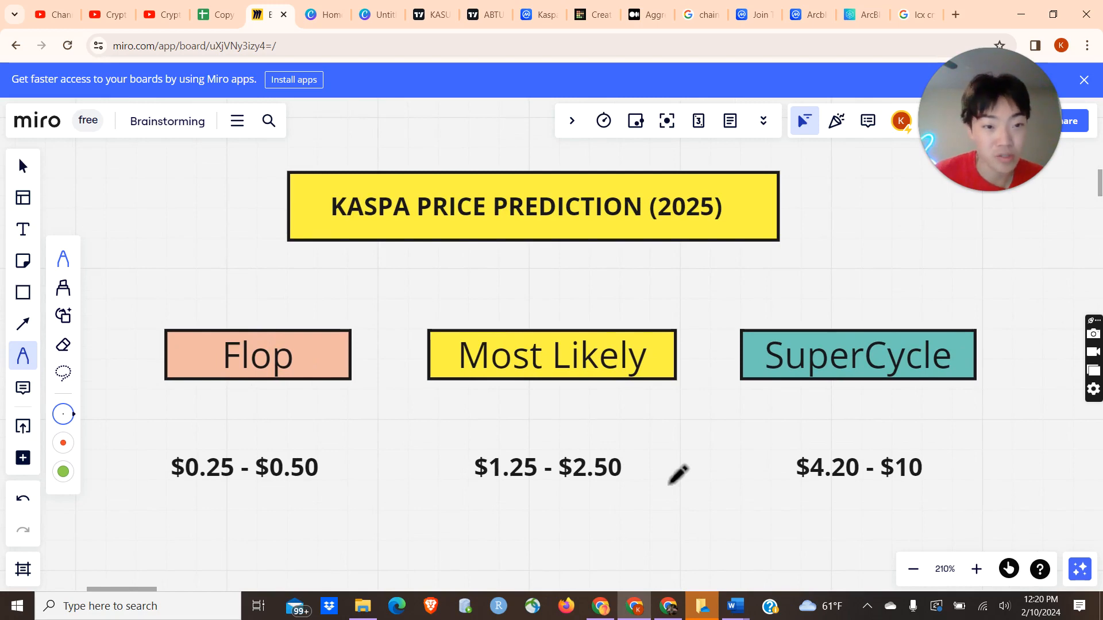
mouse_move(837, 489)
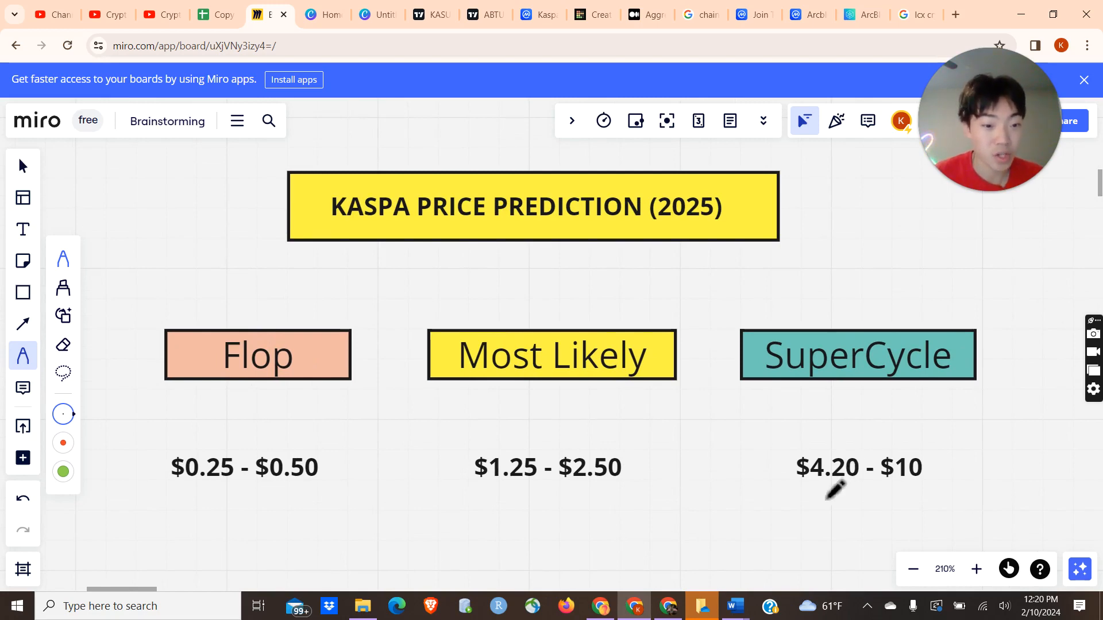